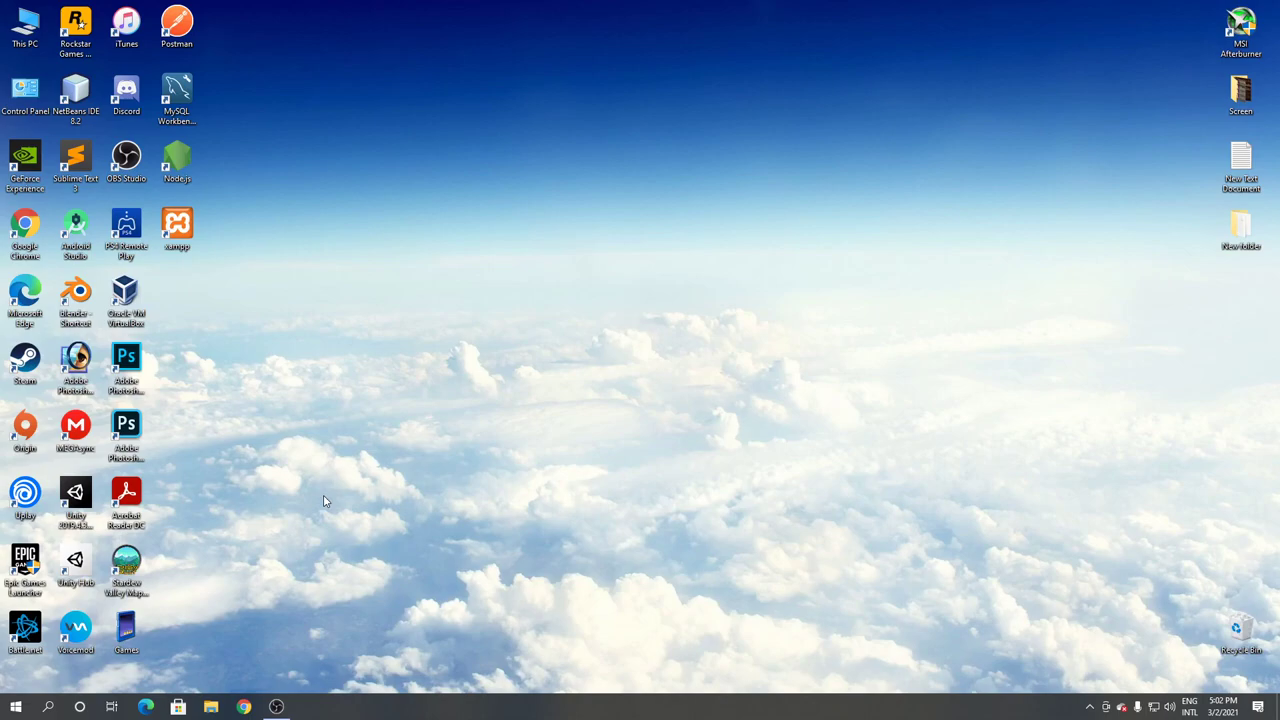
# Launch Chrome from the taskbar, showing the filehippo.com homepage
pyautogui.click(244, 707)
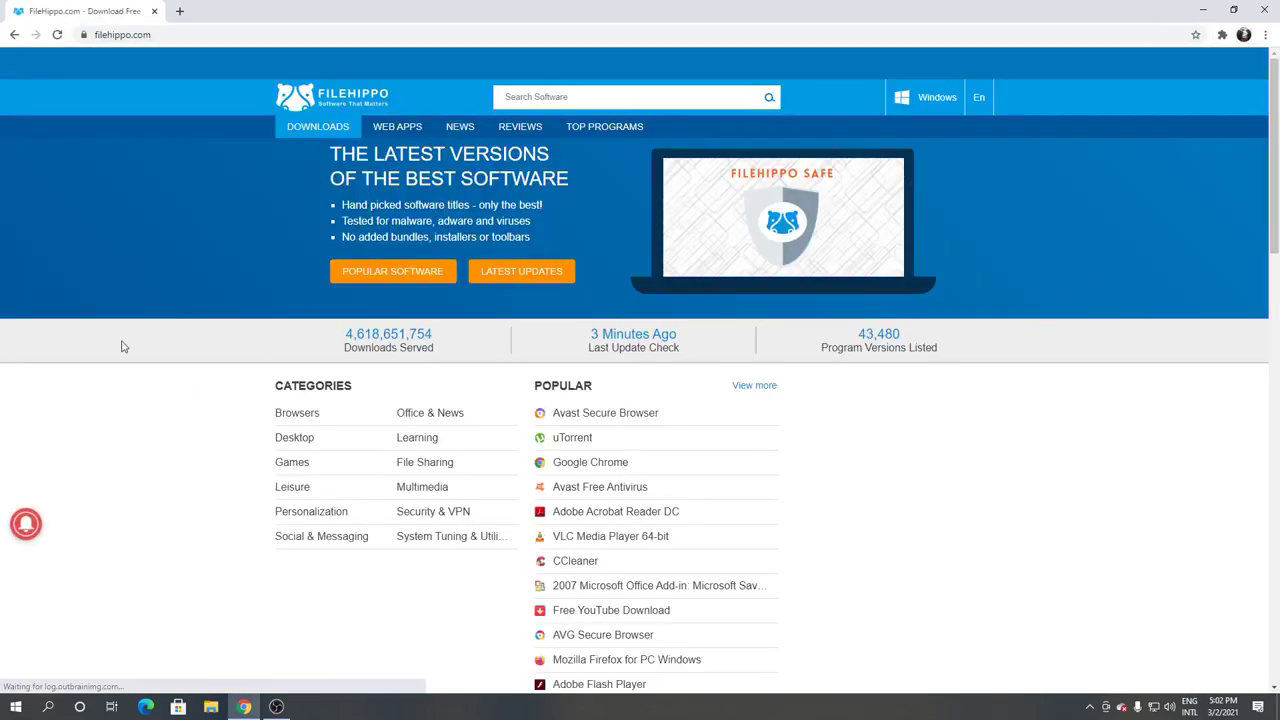
# Search FileHippo for 'icecream pdf converter' and open the Icecream PDF Converter 2.88 page
pyautogui.write('iceci')
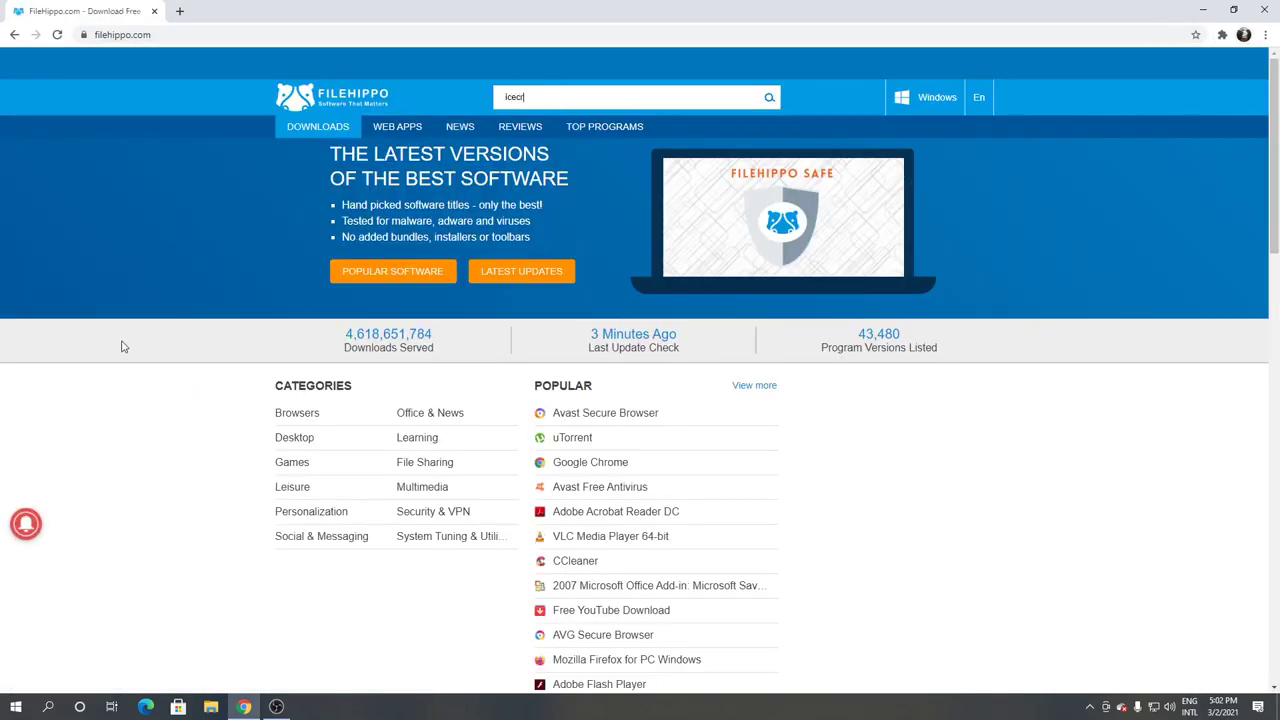
pyautogui.write('icecream pdf c')
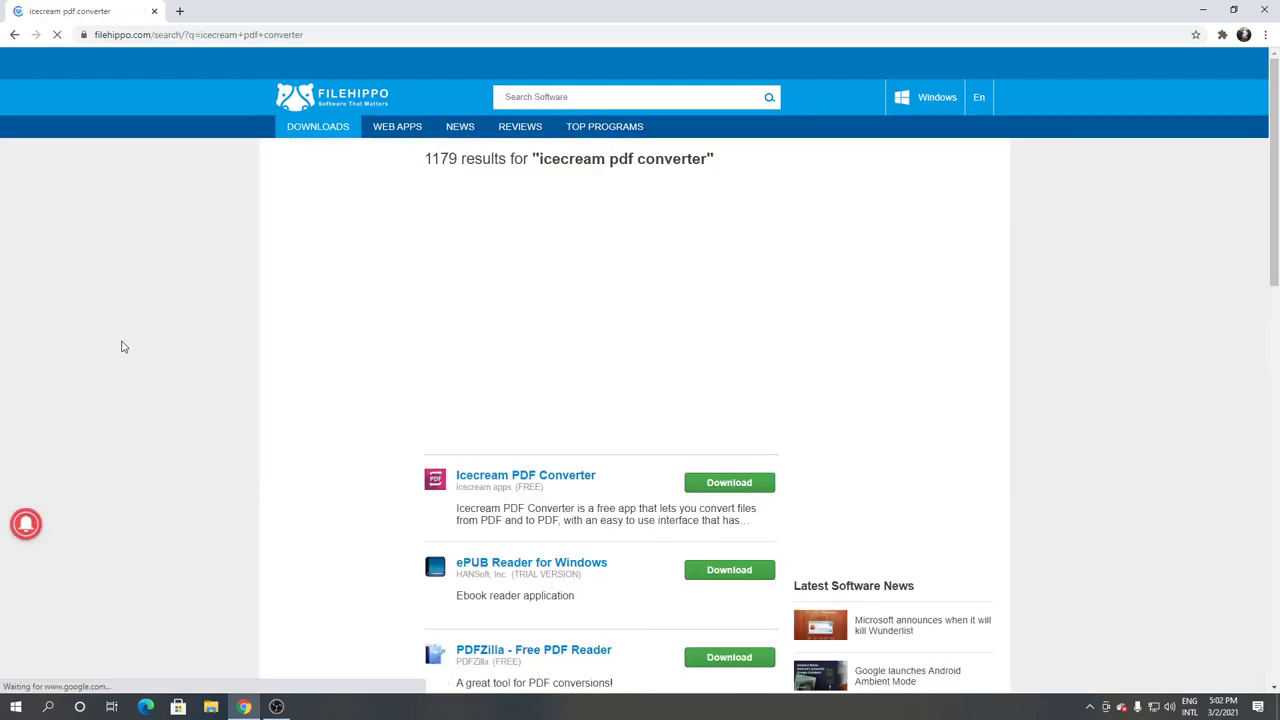
pyautogui.scroll(-3)
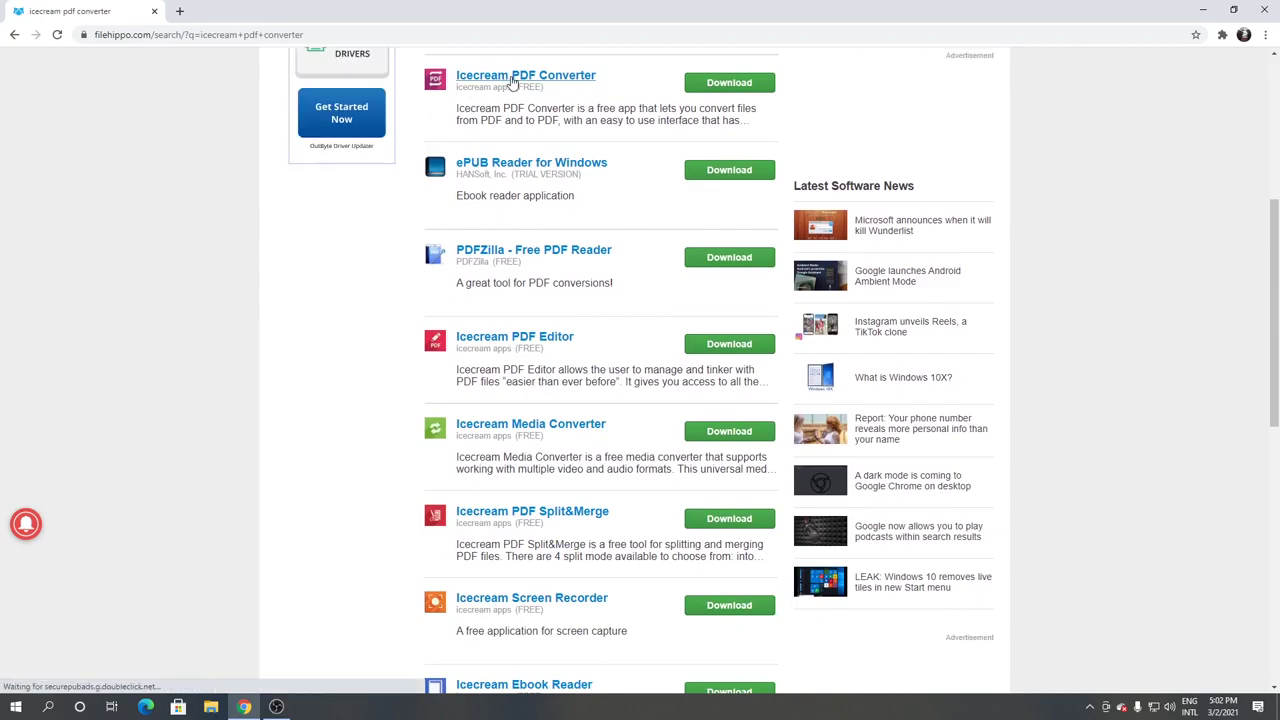
pyautogui.click(525, 75)
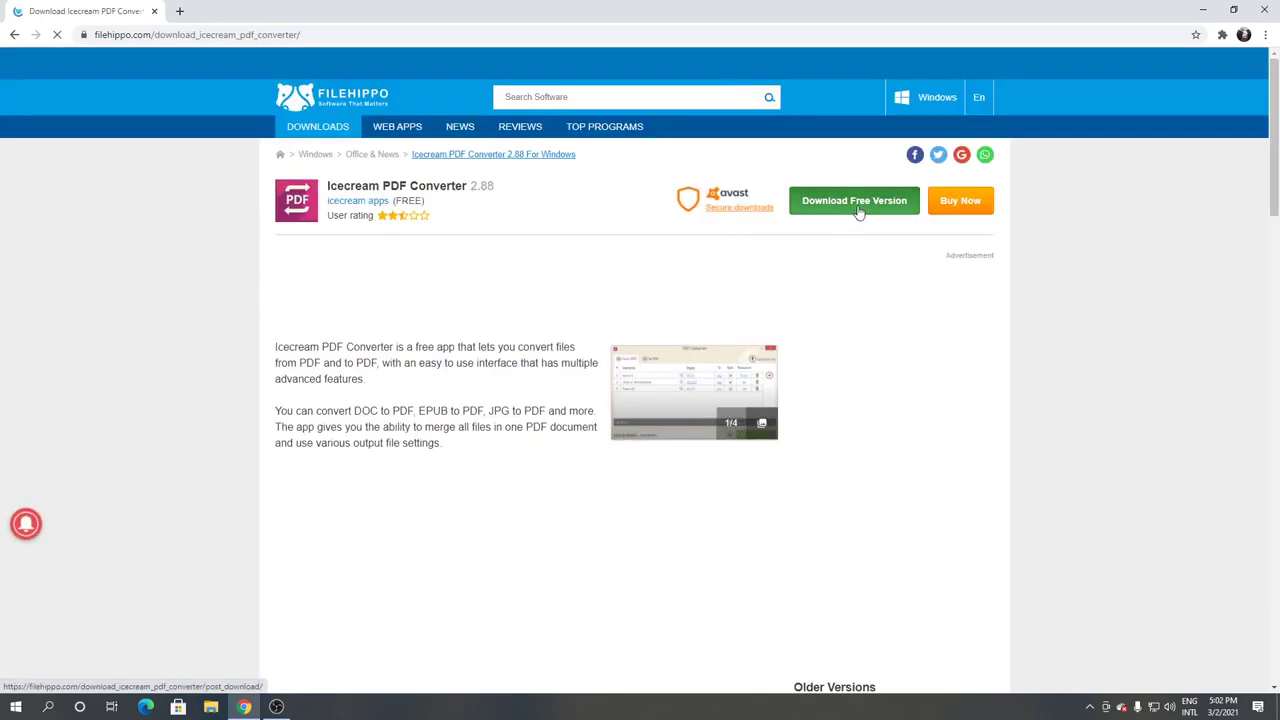
# Download the free pdf_converter_setup installer and run it past the security warning
pyautogui.click(853, 200)
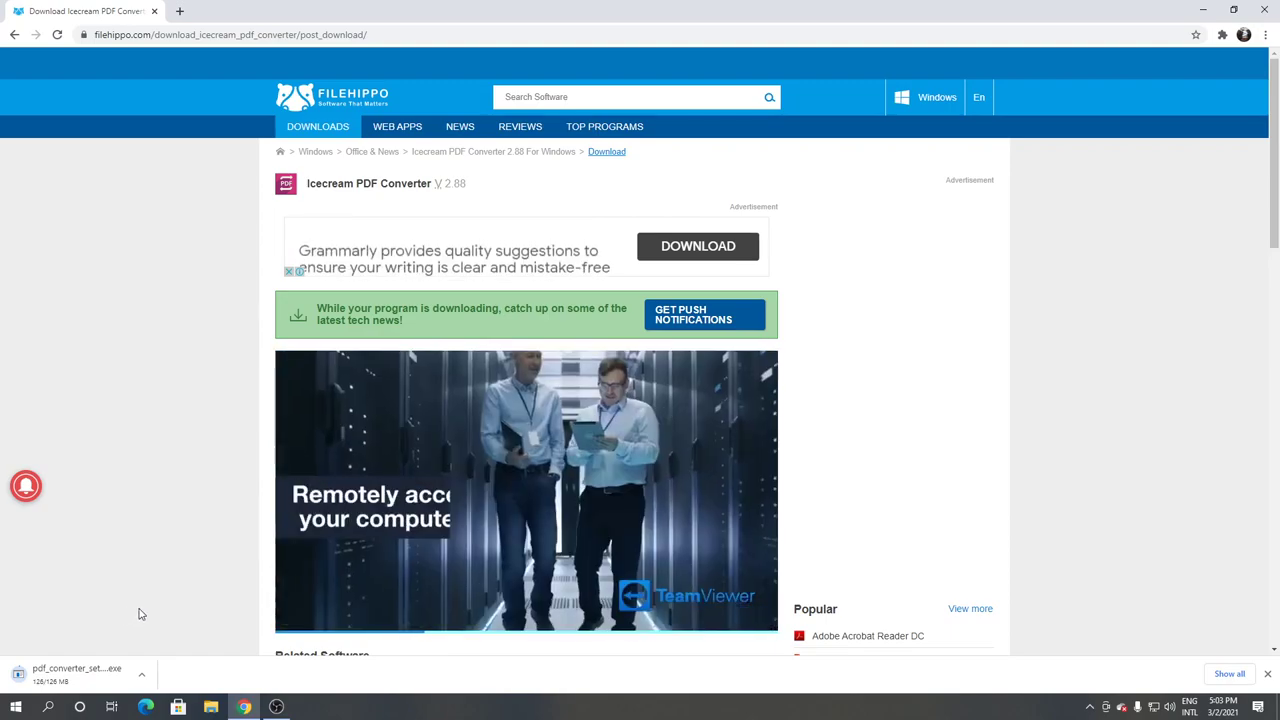
pyautogui.click(77, 668)
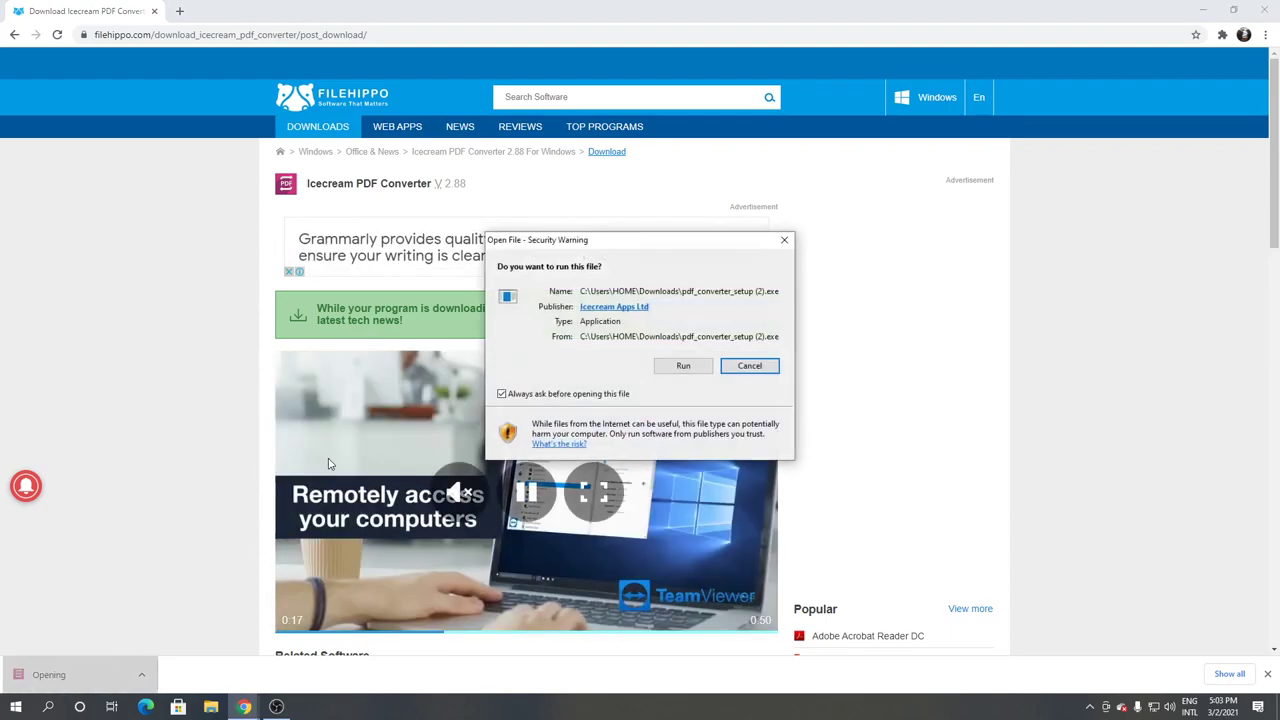
pyautogui.click(683, 365)
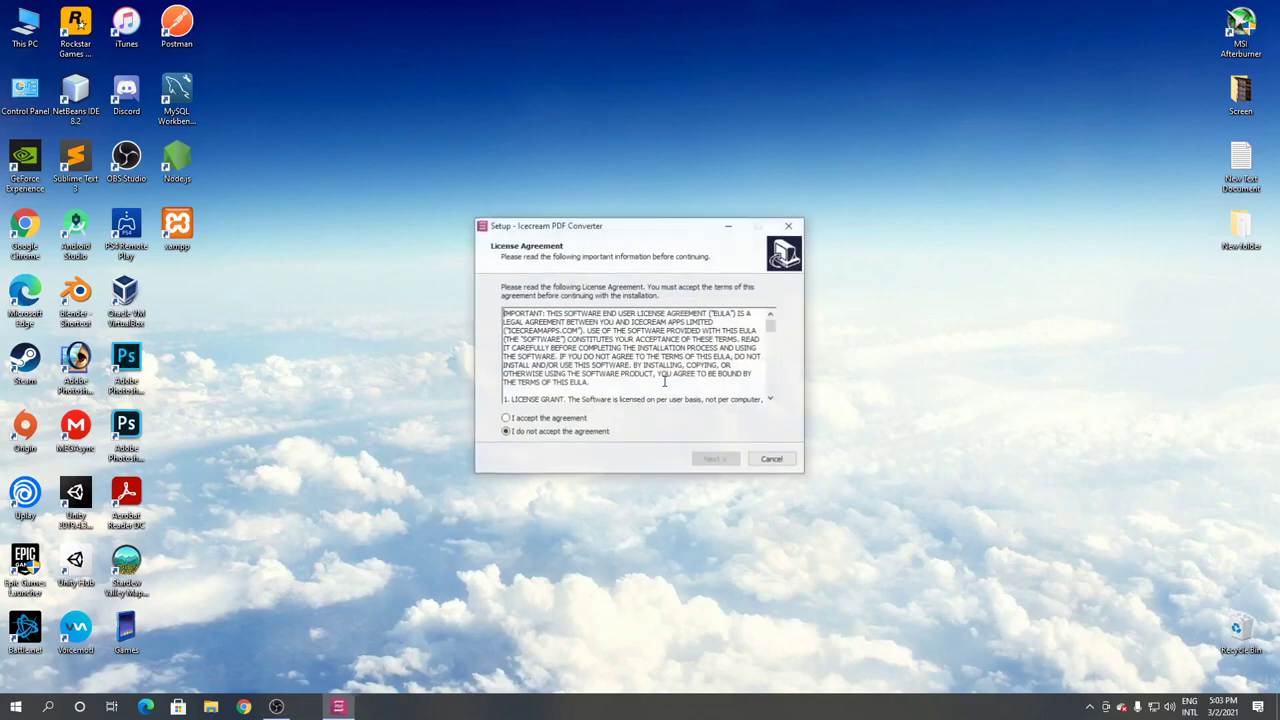
# Accept the license, install with the desktop shortcut, and finish with the converter launching
pyautogui.click(506, 418)
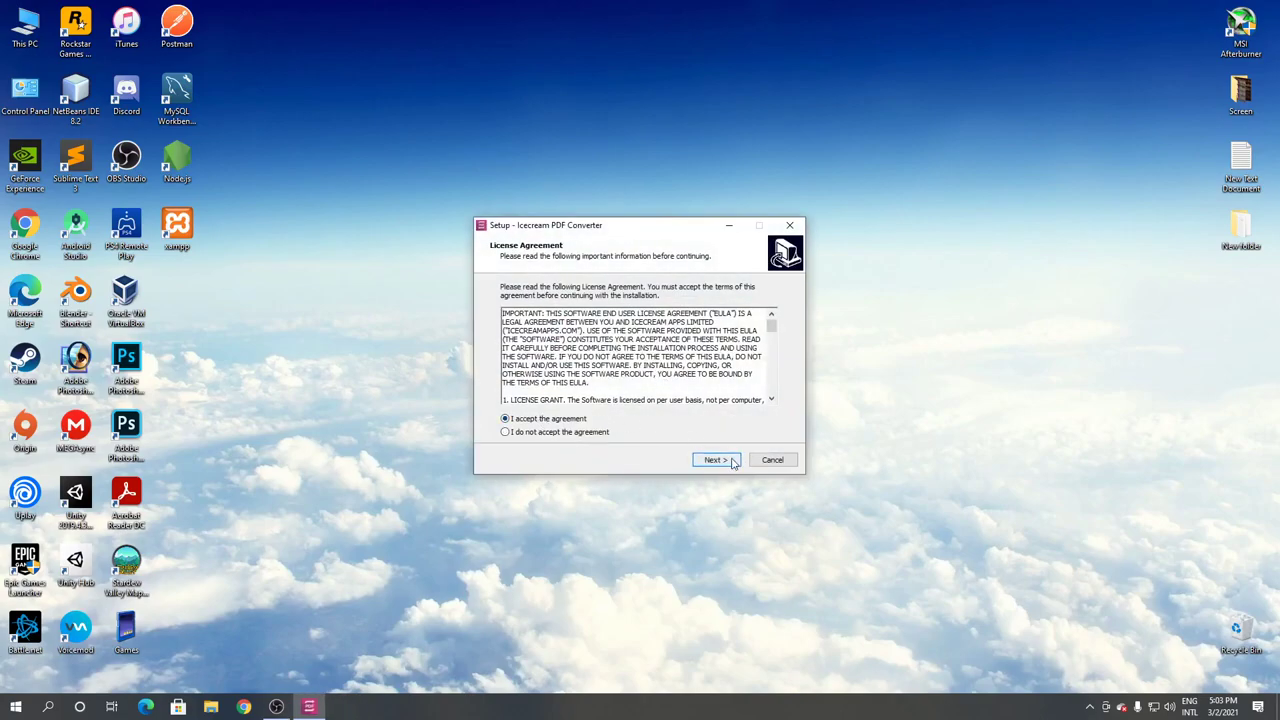
pyautogui.click(714, 460)
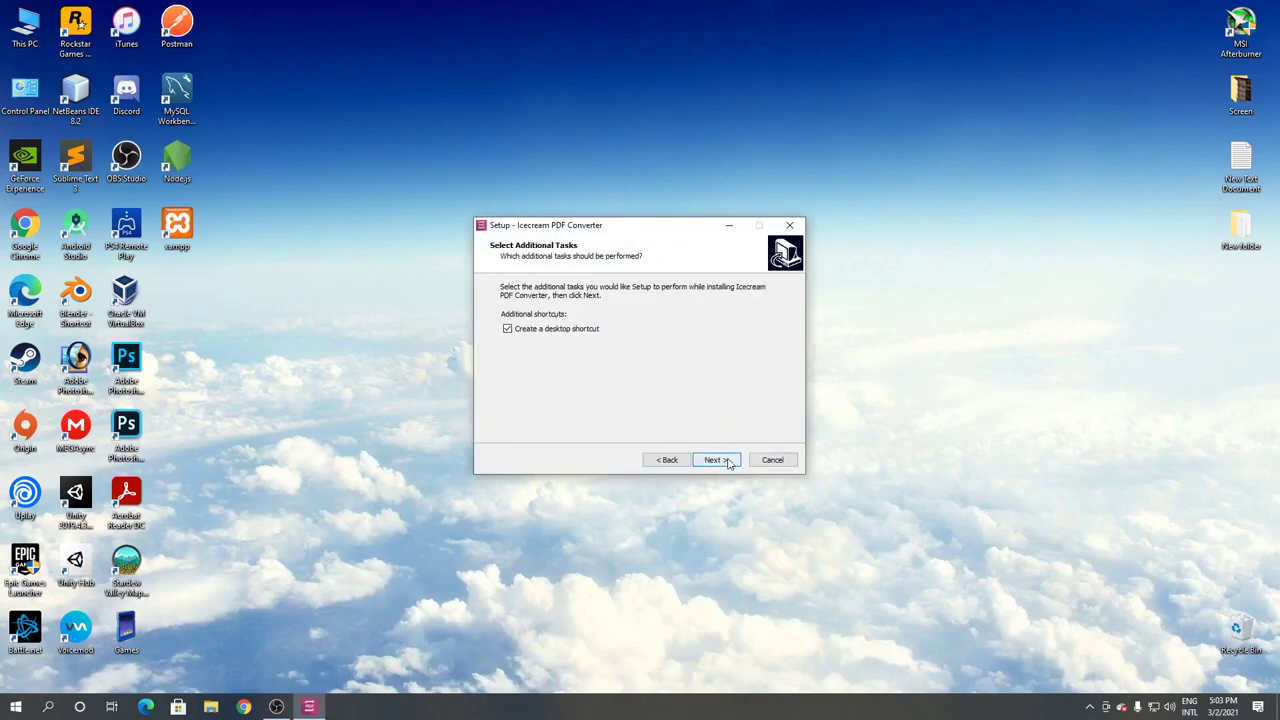
pyautogui.click(715, 459)
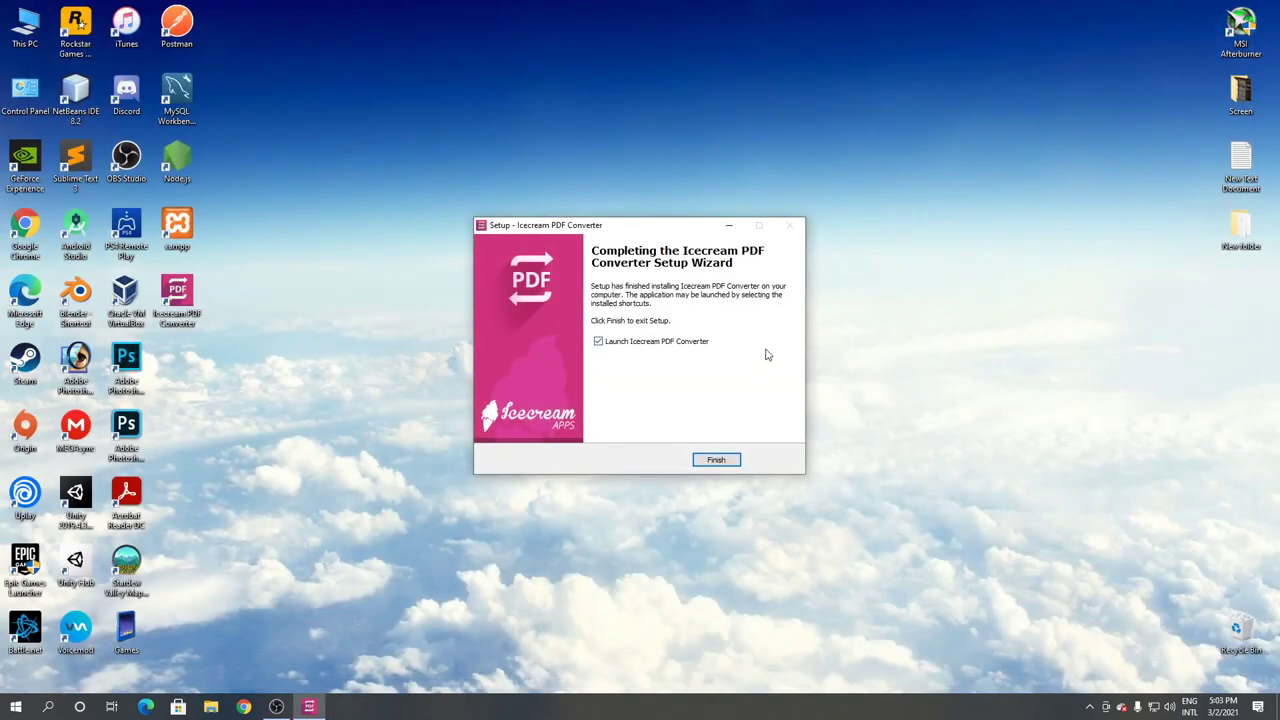
pyautogui.click(716, 459)
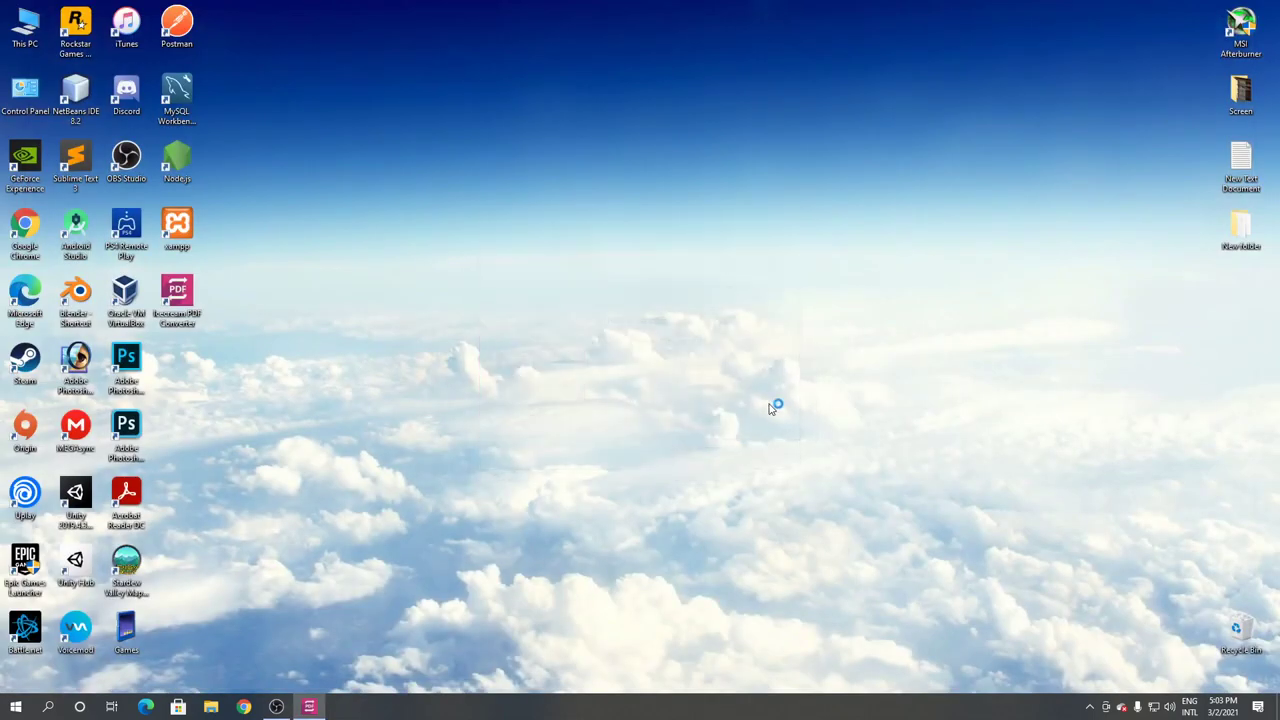
pyautogui.doubleClick(177, 295)
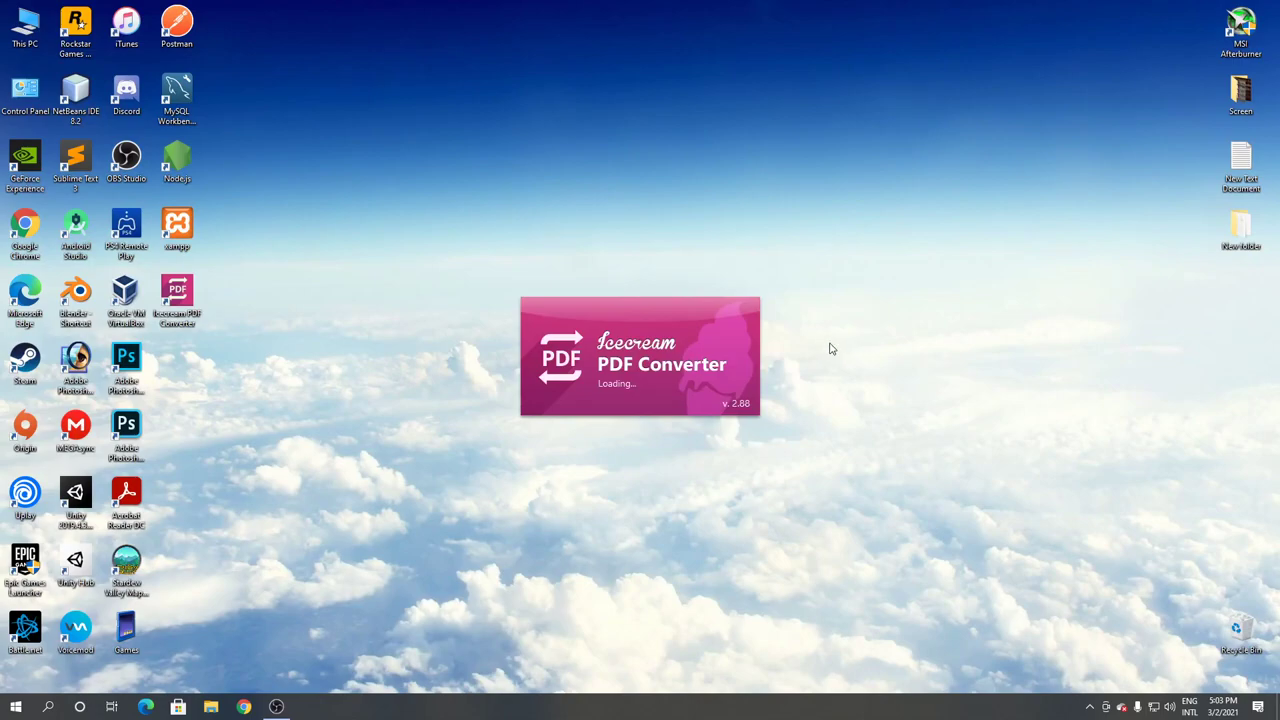
pyautogui.moveTo(856, 342)
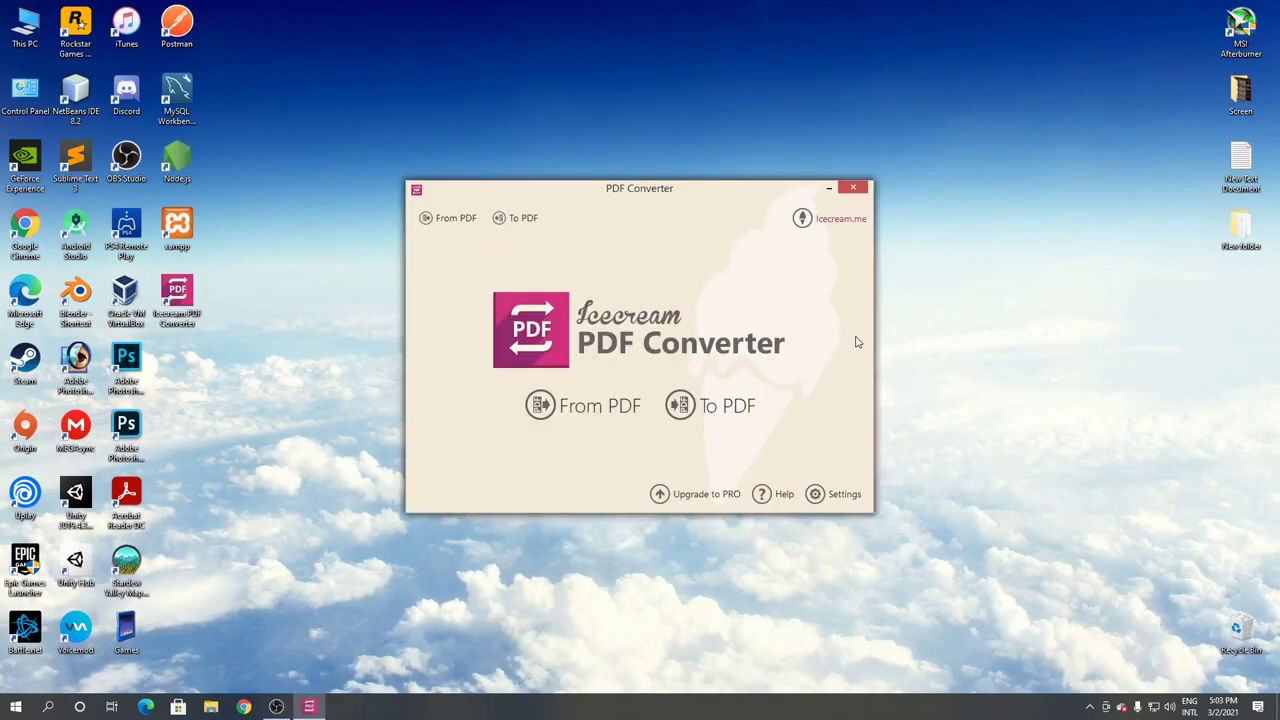
pyautogui.moveTo(945, 273)
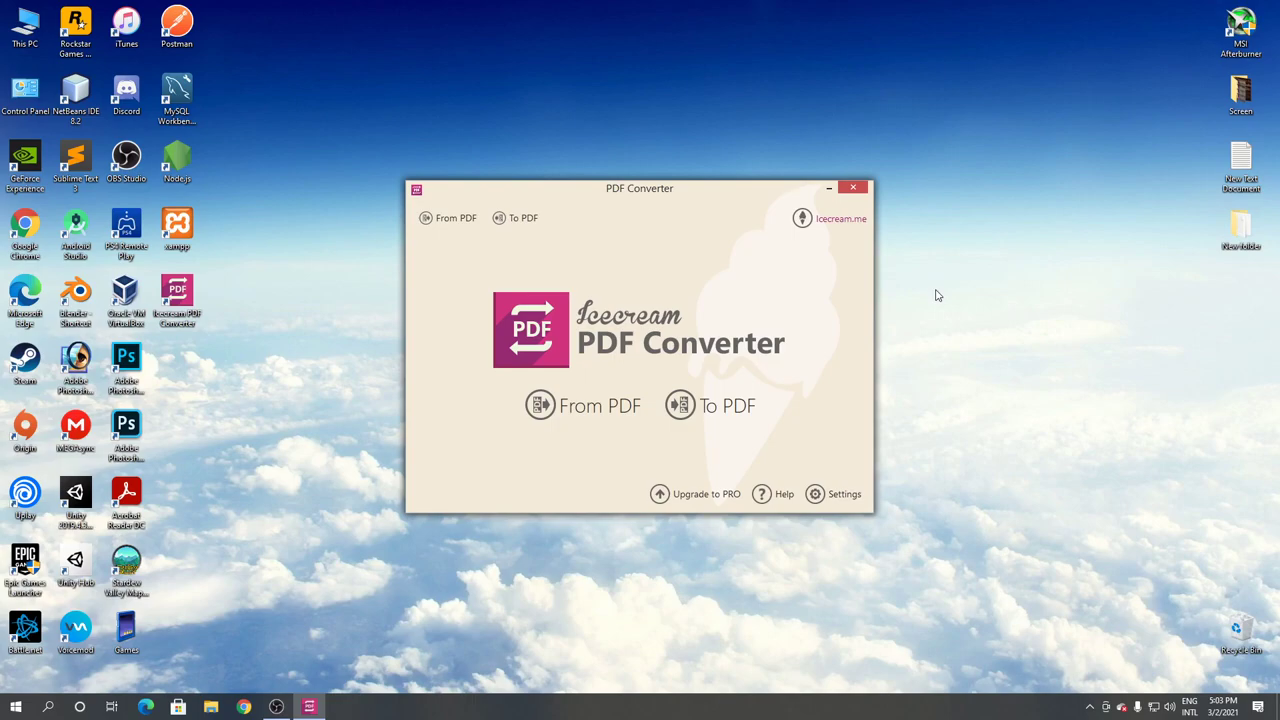
pyautogui.moveTo(882, 209)
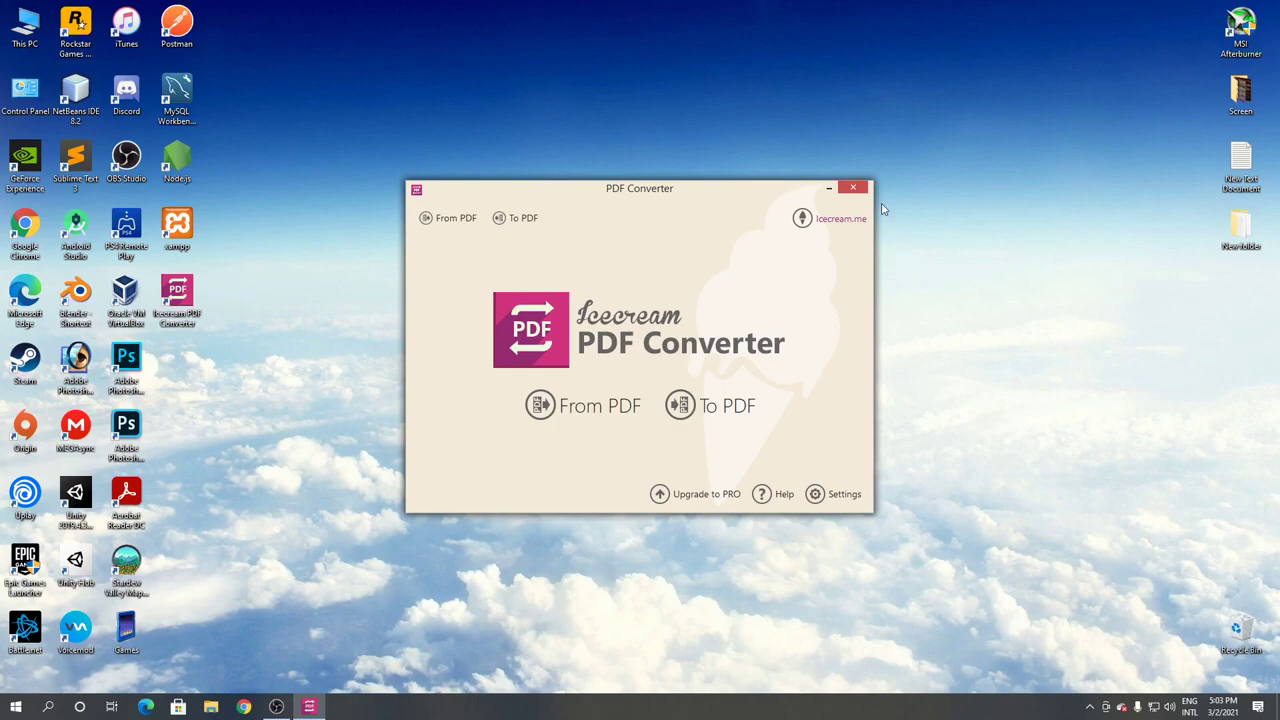